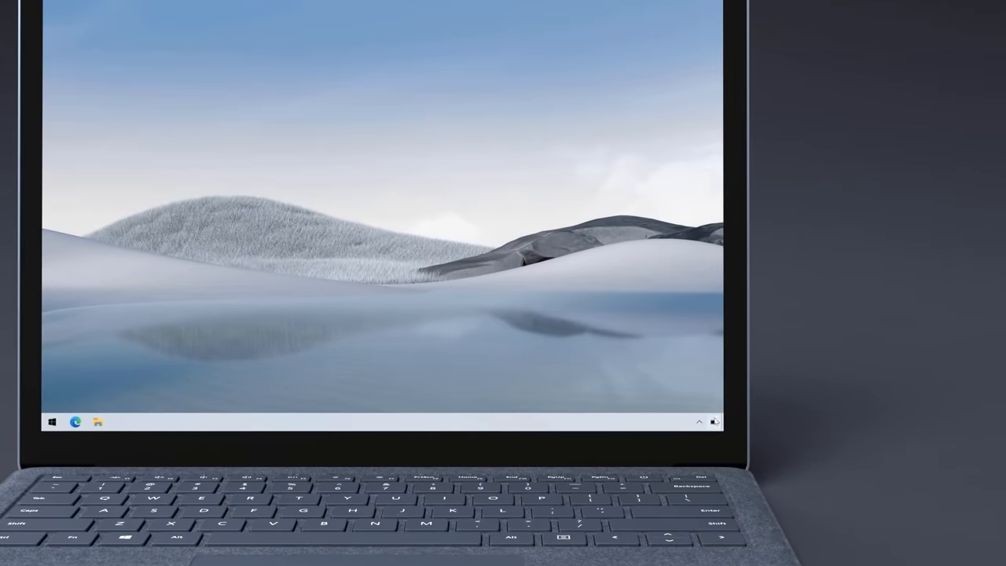
# Set the on-battery power mode slider to Battery saver from the taskbar battery panel
pyautogui.click(714, 421)
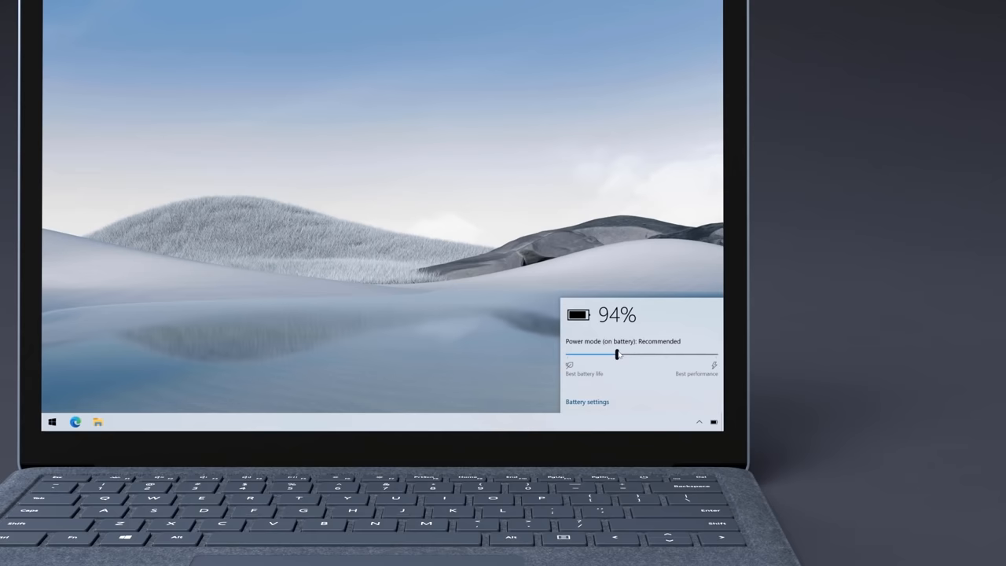
pyautogui.moveTo(616, 355); pyautogui.dragTo(568, 355)
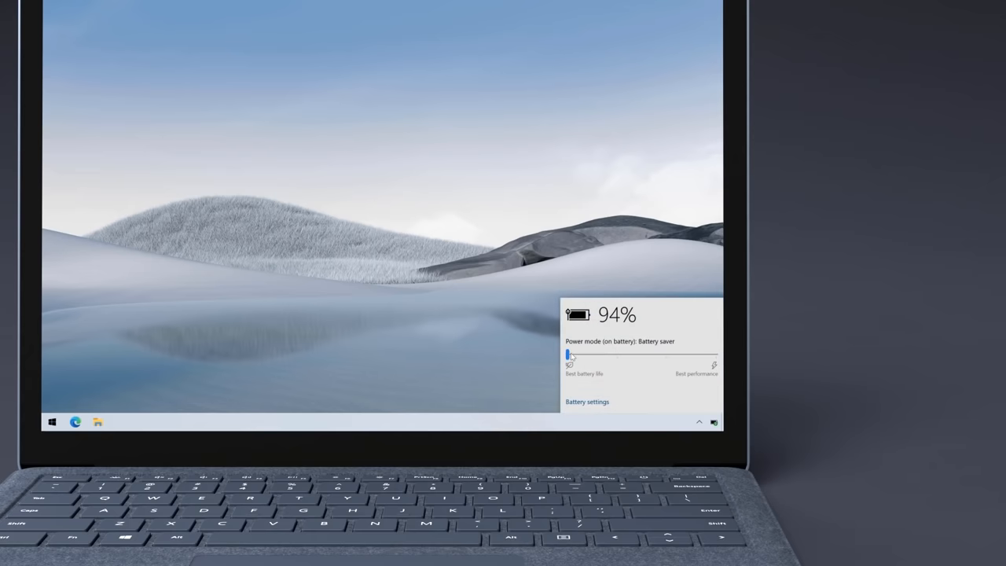
pyautogui.moveTo(564, 357); pyautogui.dragTo(706, 357)
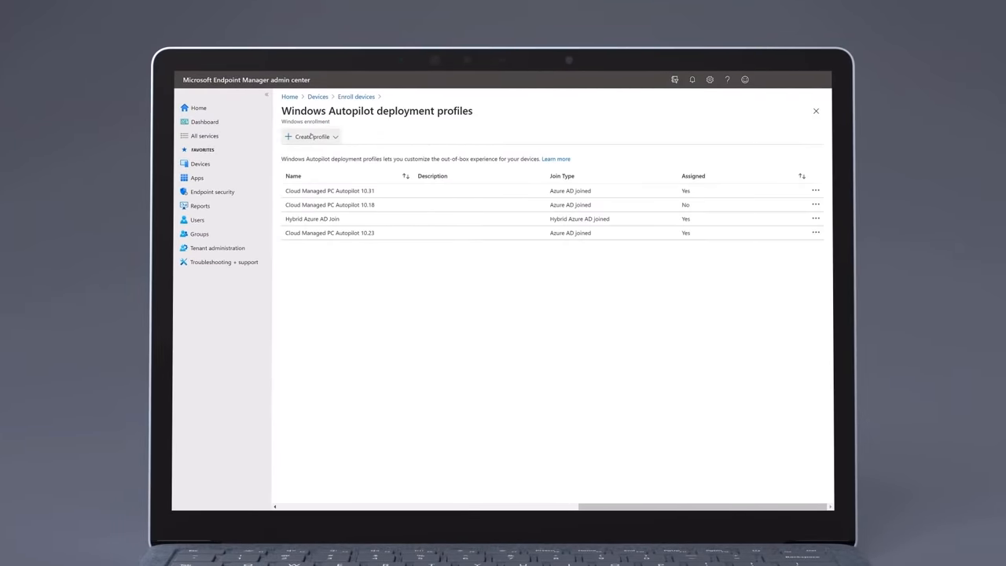
# Create a new Windows PC Autopilot profile named Surface and continue to the next setup page
pyautogui.click(313, 135)
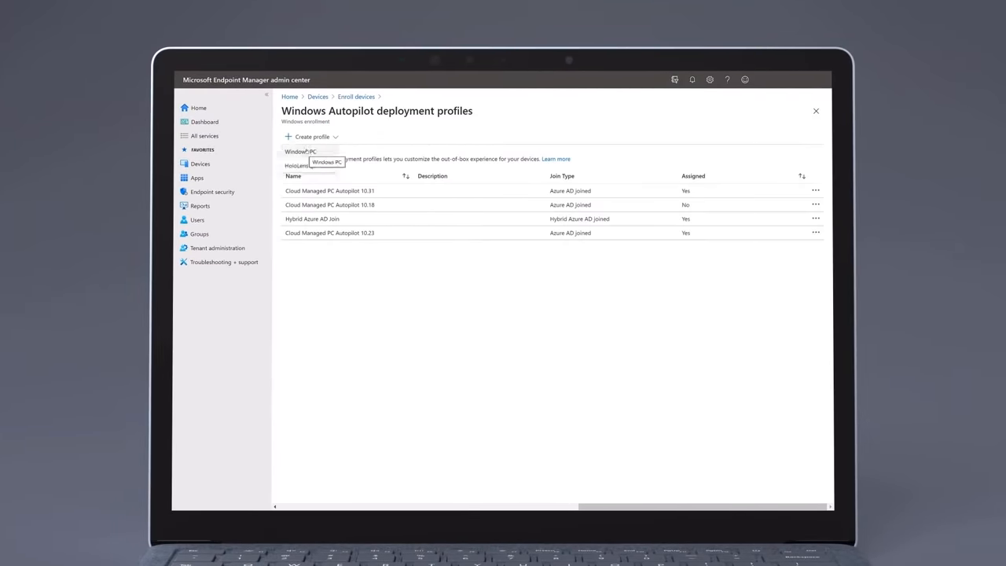
pyautogui.click(327, 162)
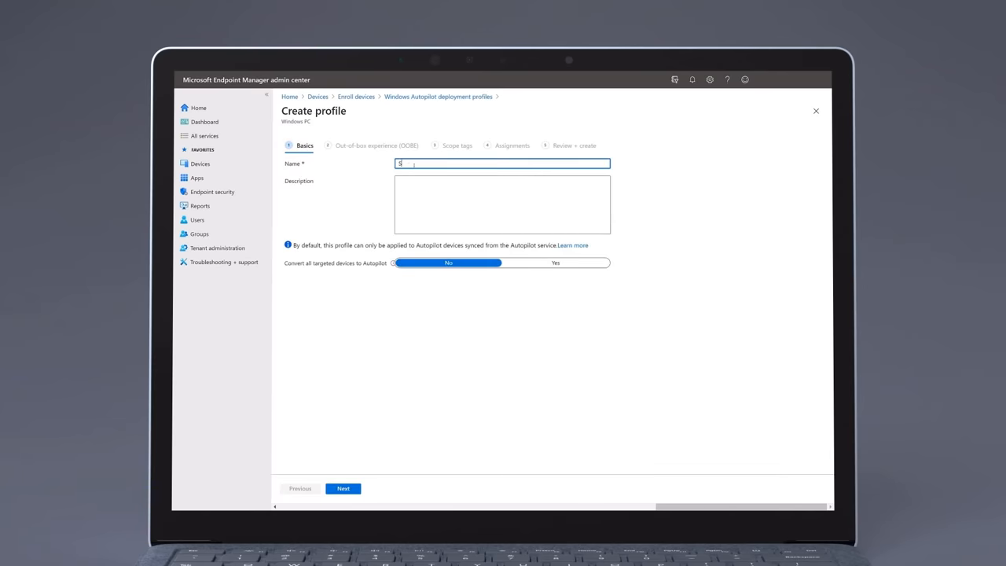
pyautogui.write('Surface')
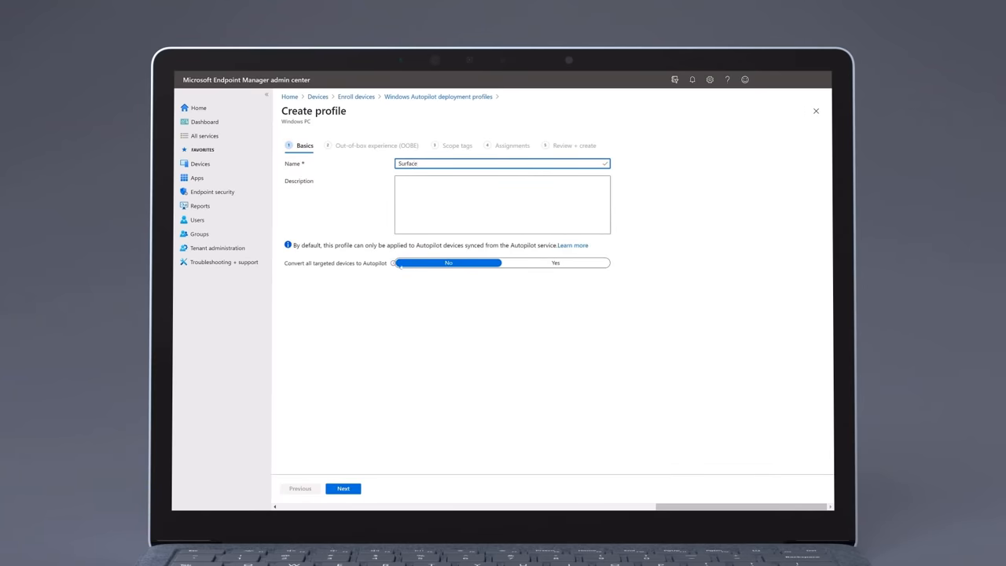
pyautogui.click(343, 487)
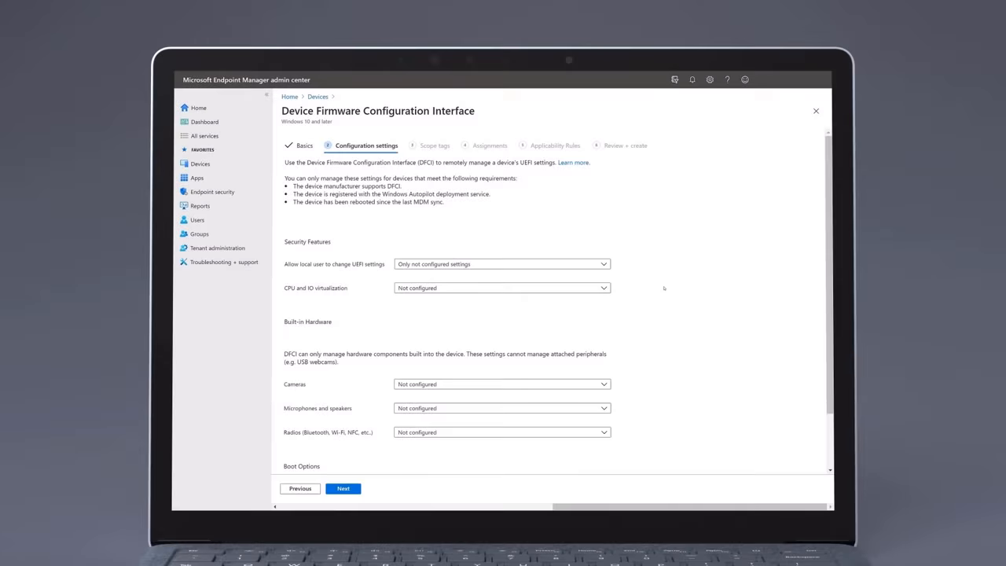
# Show the choices for the DFCI Cameras configuration setting
pyautogui.scroll(-3)
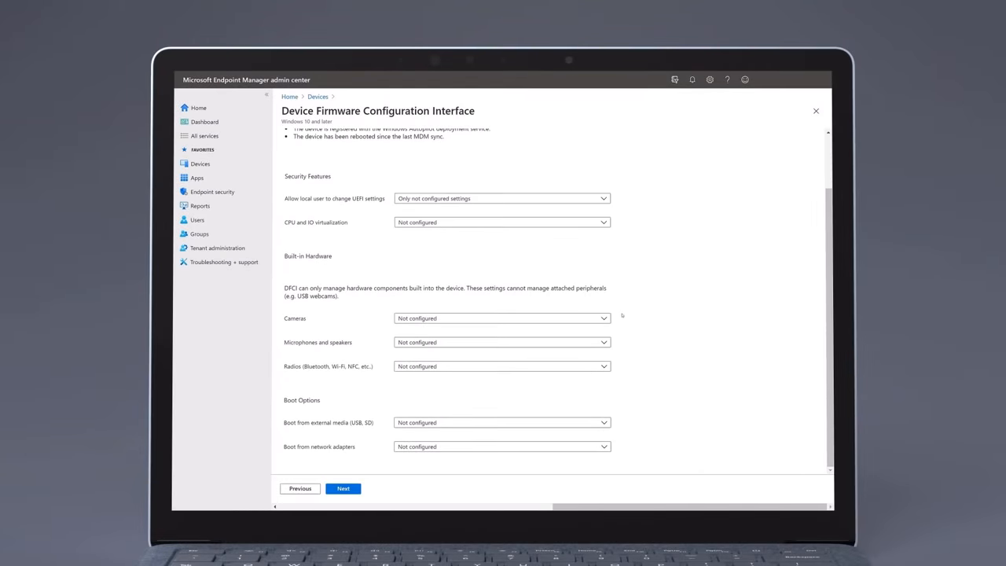
pyautogui.click(501, 317)
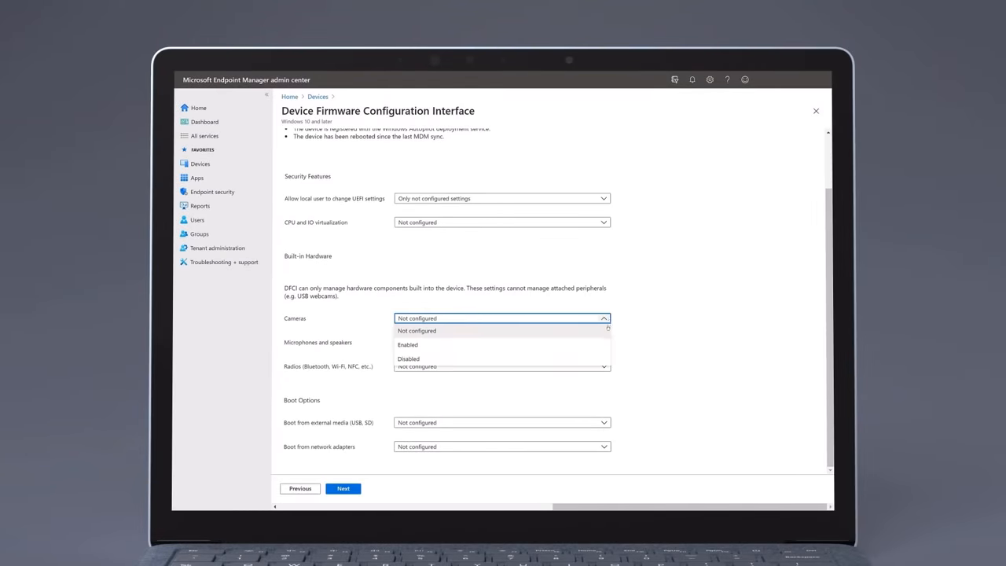